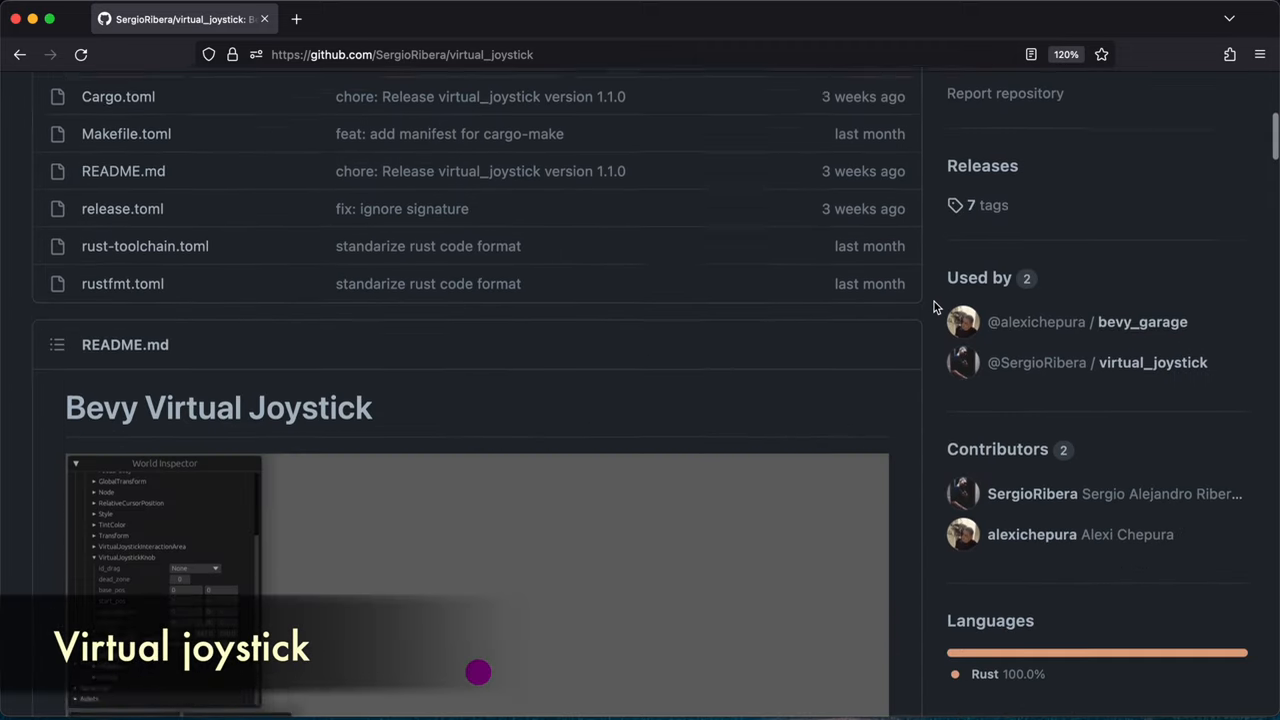
Scroll through bevy_fundsp's pitch.rs example and on to the coreylowman/dfdx repository README.
scroll(down, 3)
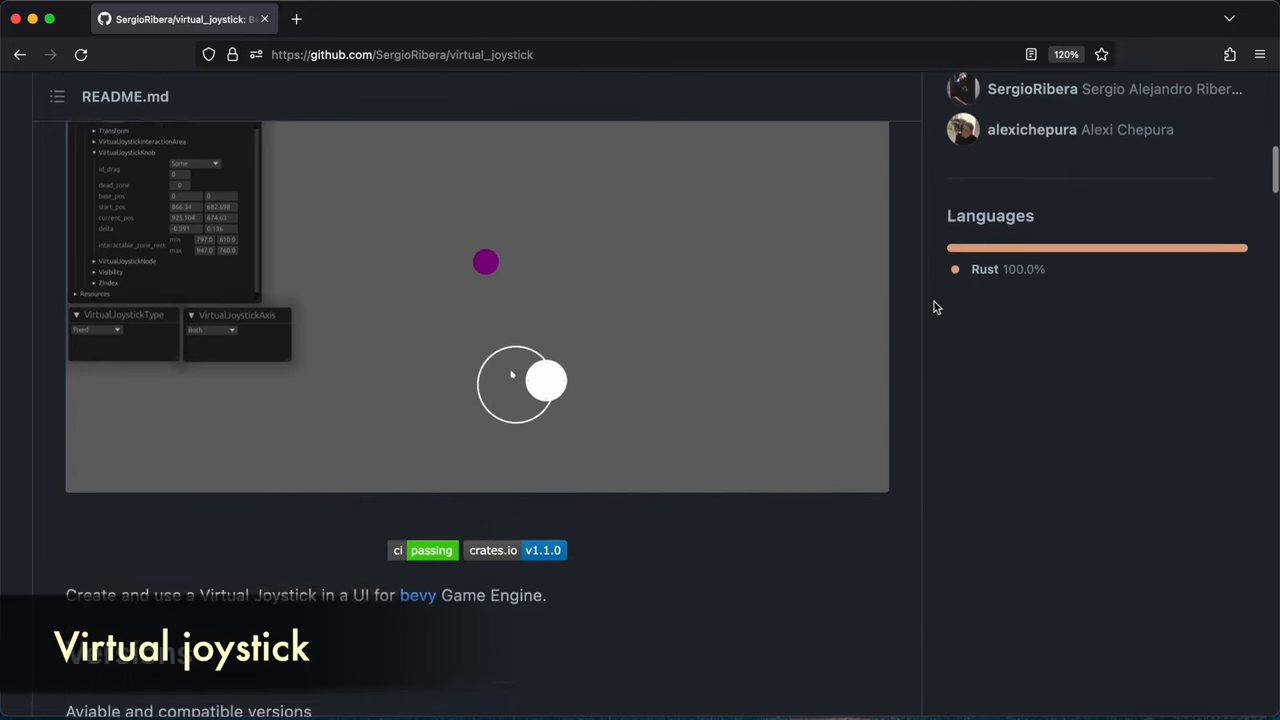
scroll(down, 3)
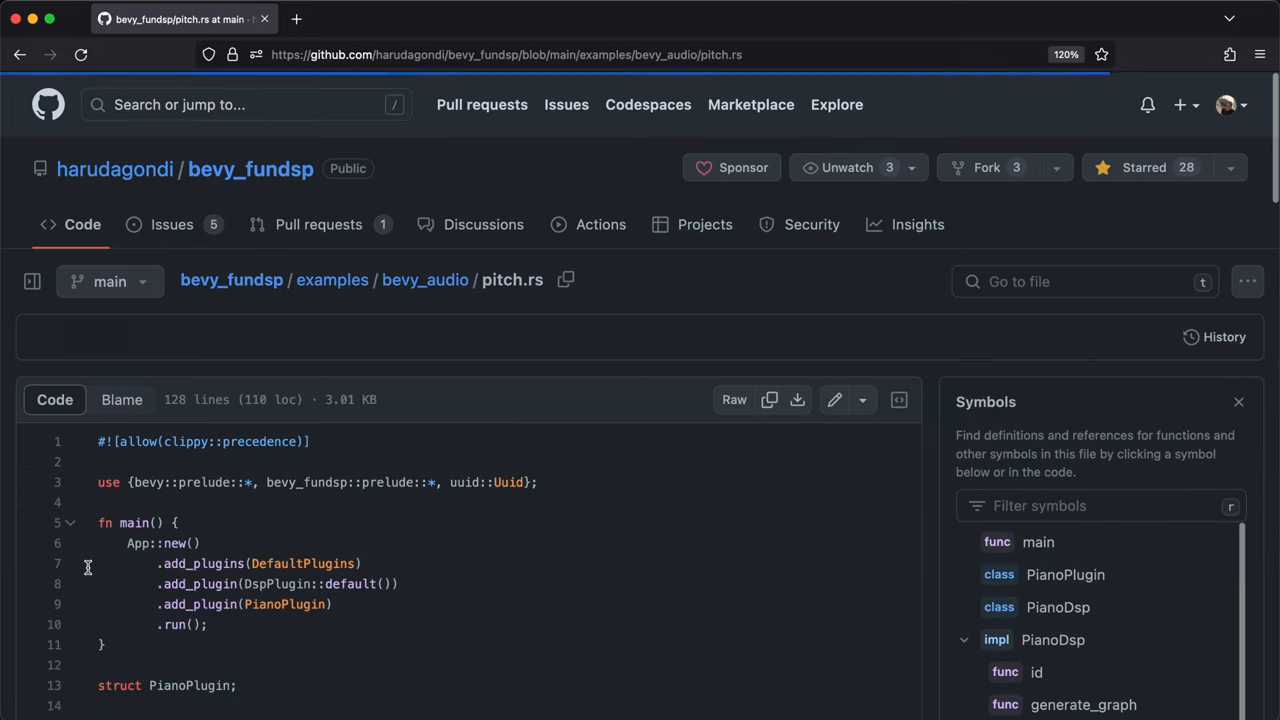
scroll(down, 3)
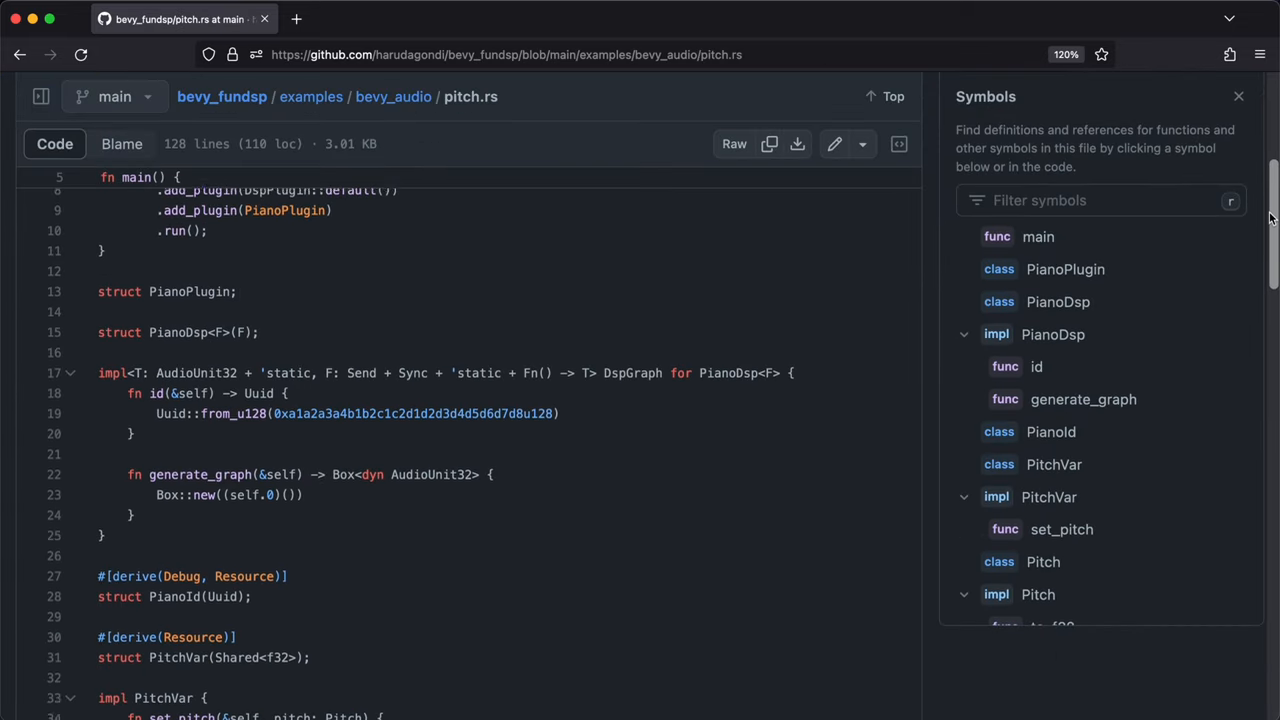
scroll(down, 3)
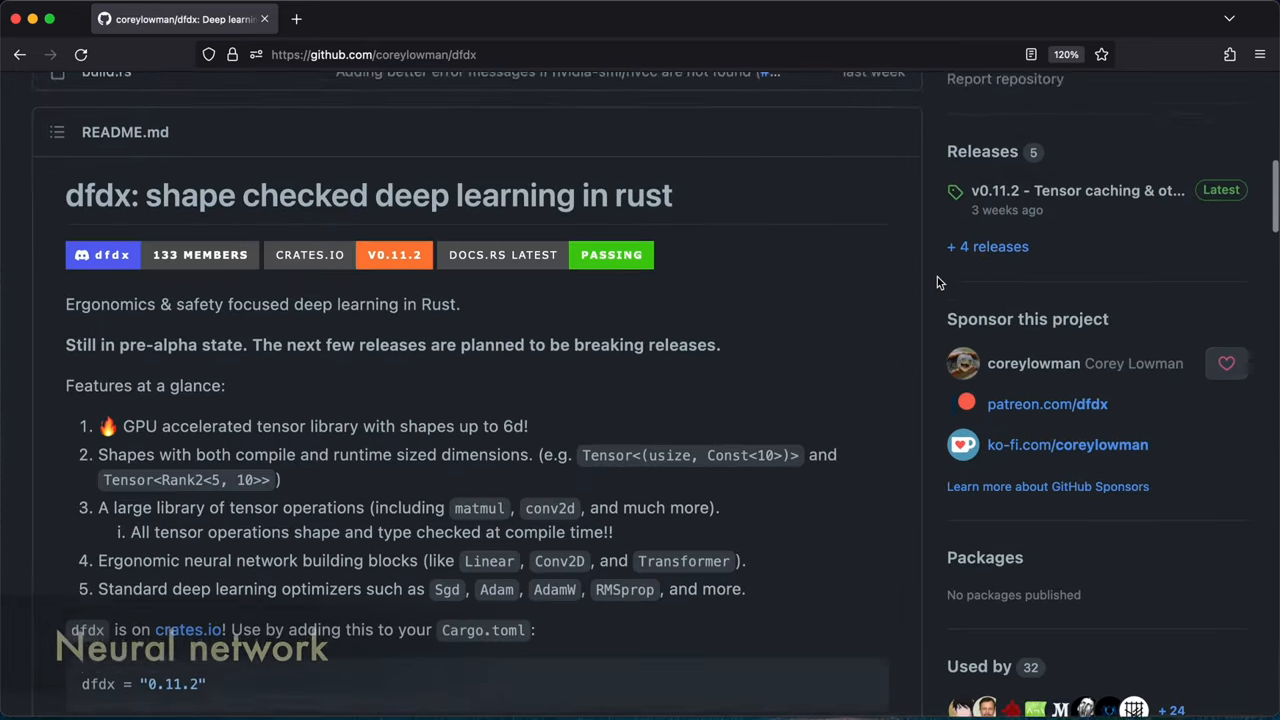
Open rl-dqn.rs from the dfdx examples list and scroll its Deep Q-learning code.
scroll(down, 3)
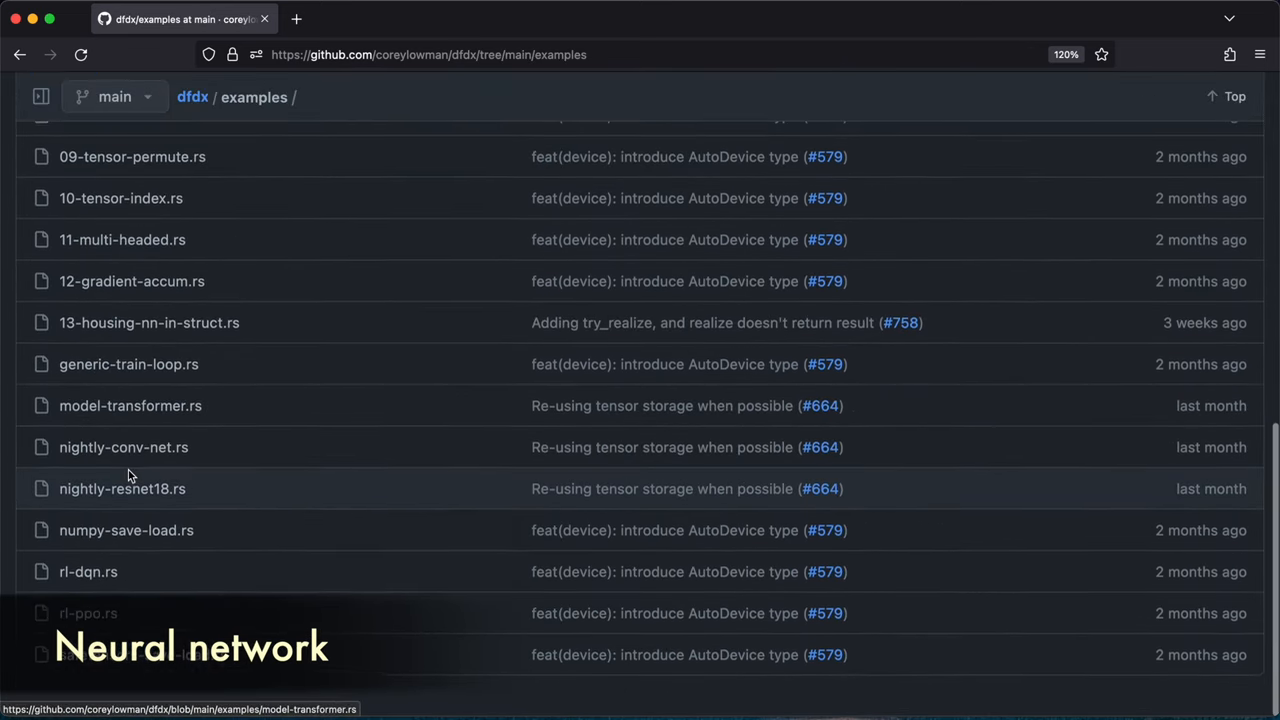
click(88, 572)
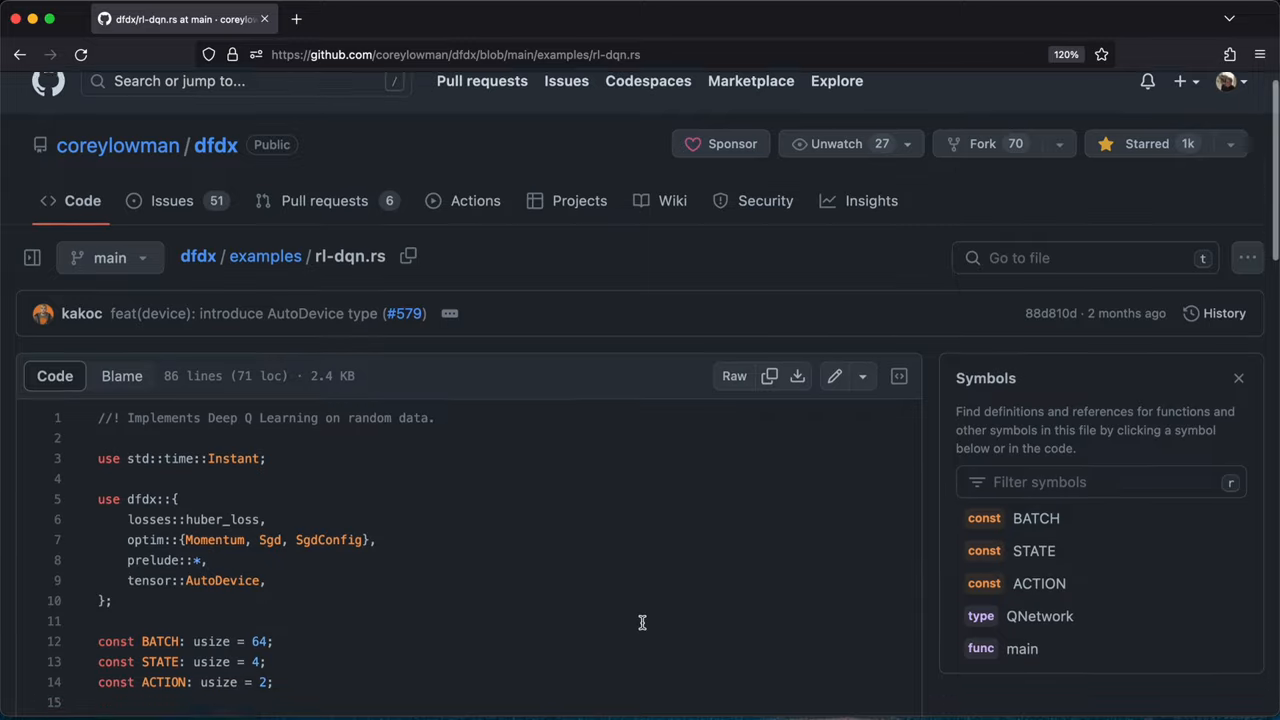
scroll(down, 3)
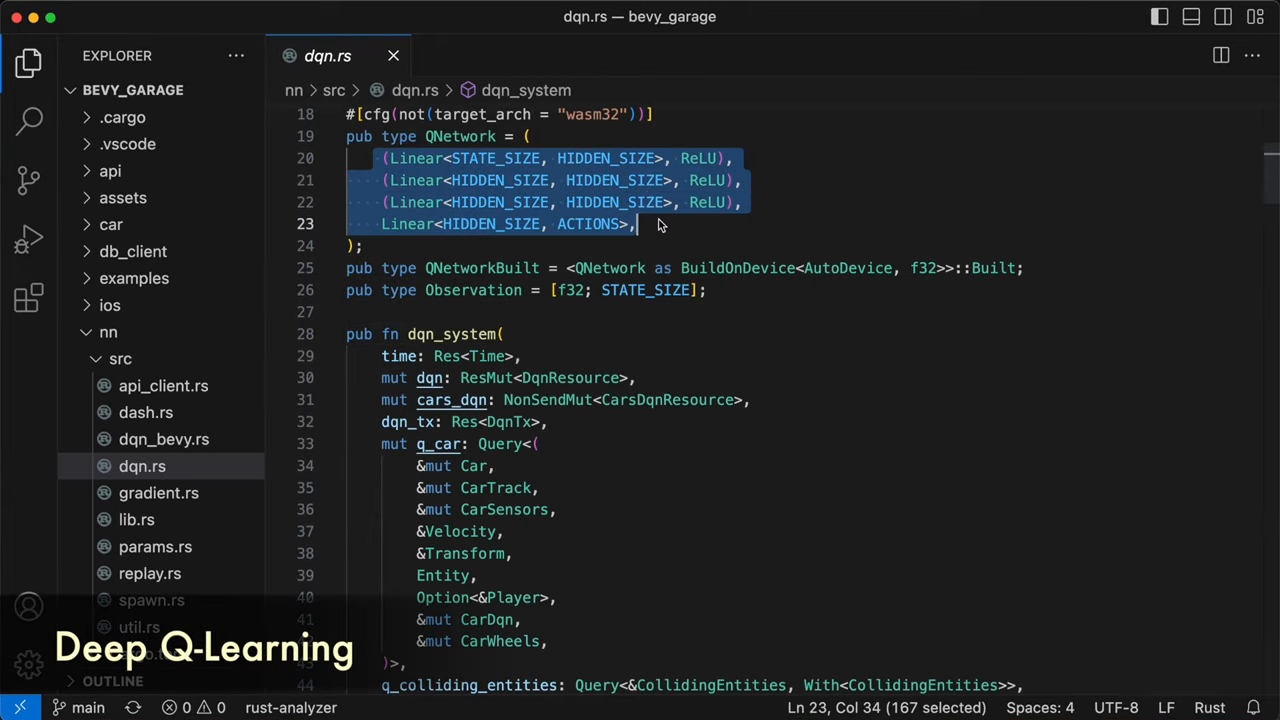
Scroll through dqn.rs past the QNetwork definition, reward shaping and replay-buffer storage.
scroll(down, 3)
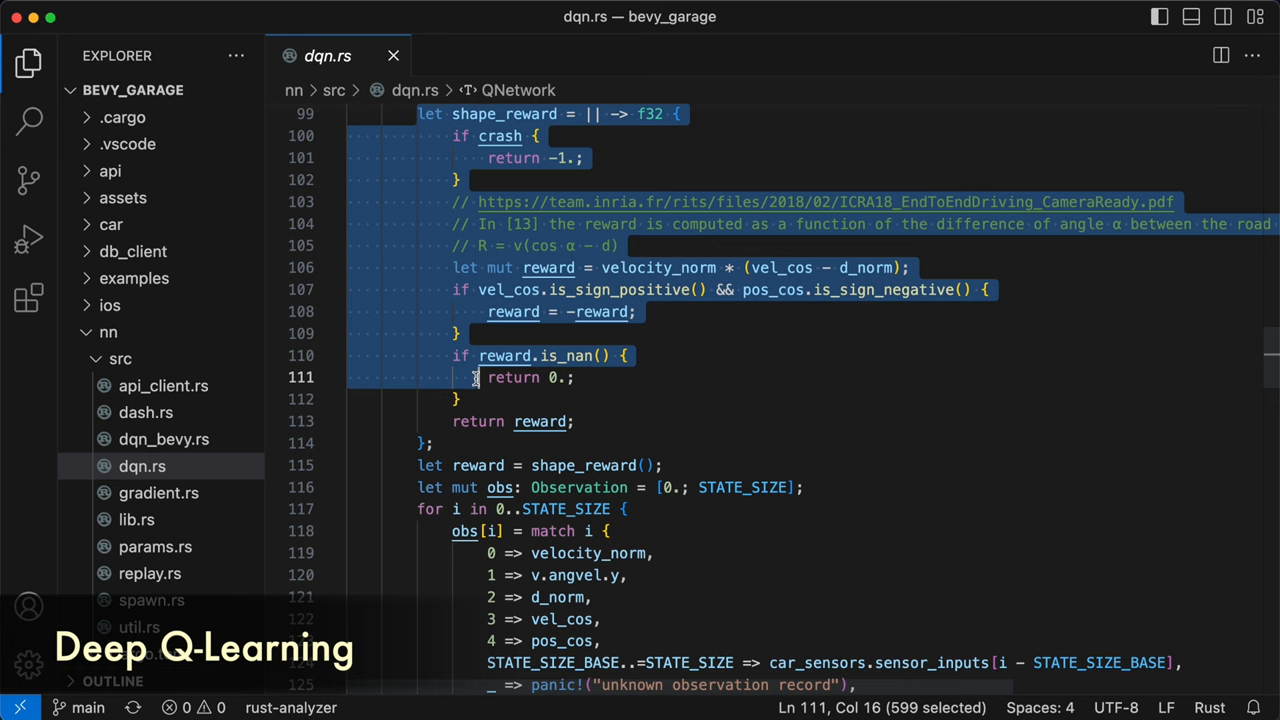
scroll(down, 3)
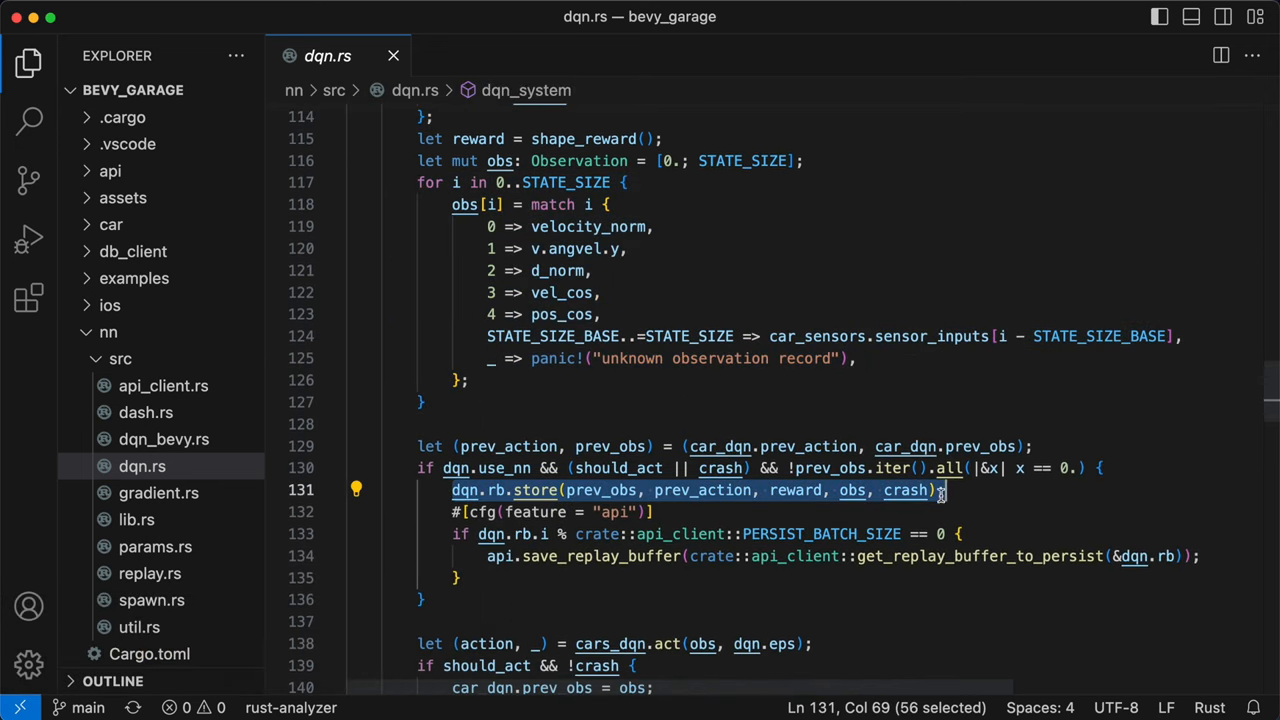
scroll(down, 3)
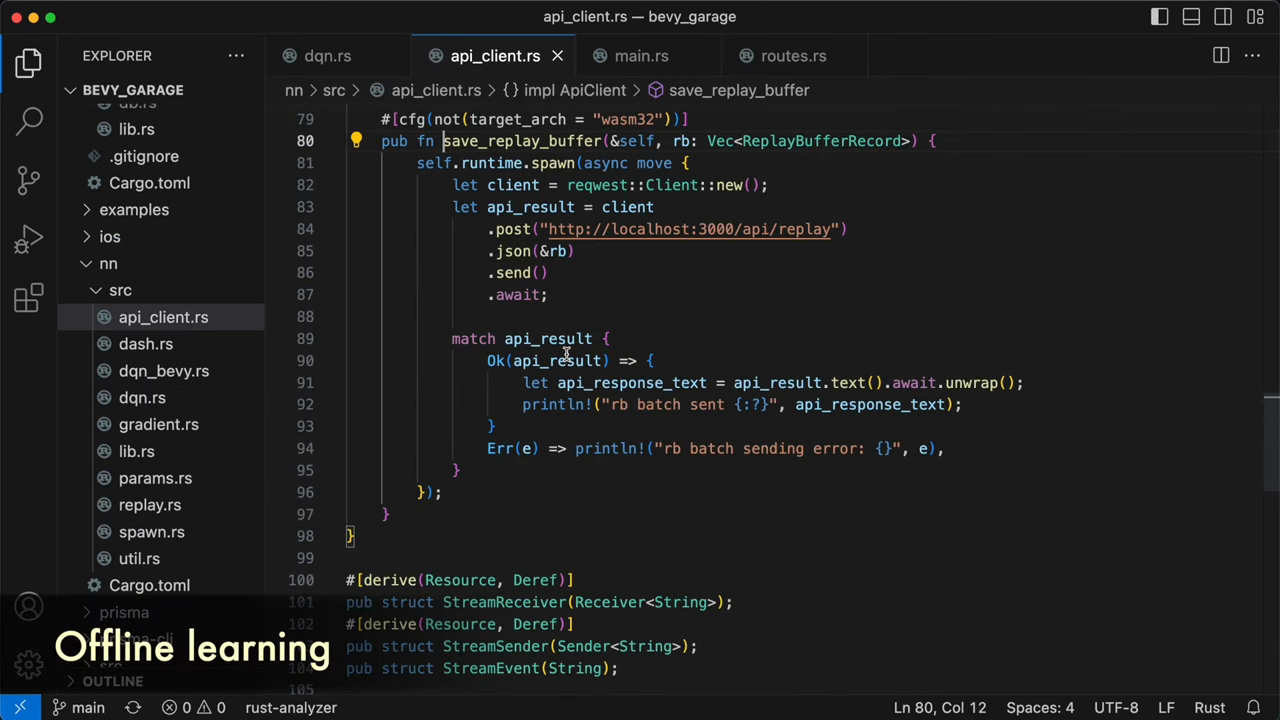
mouse_move(640, 56)
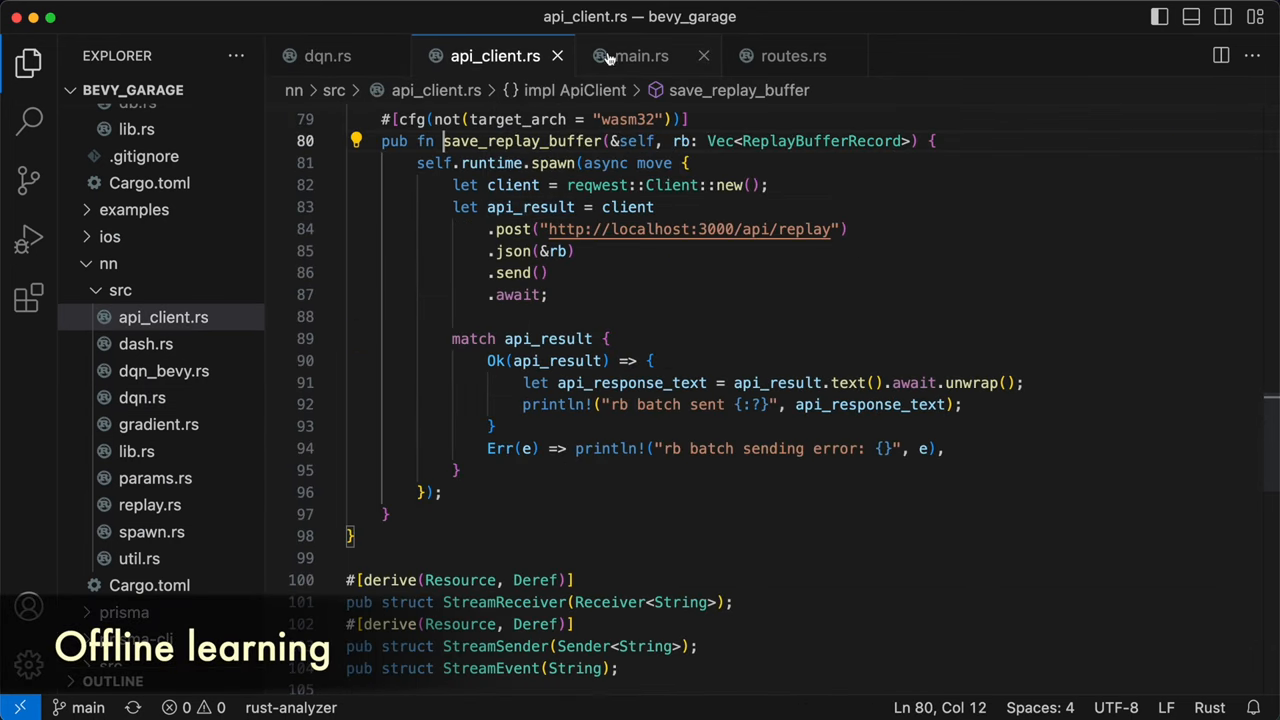
View the api crate's main.rs startup code, then routes.rs with the add_replay_buffer handler.
click(640, 56)
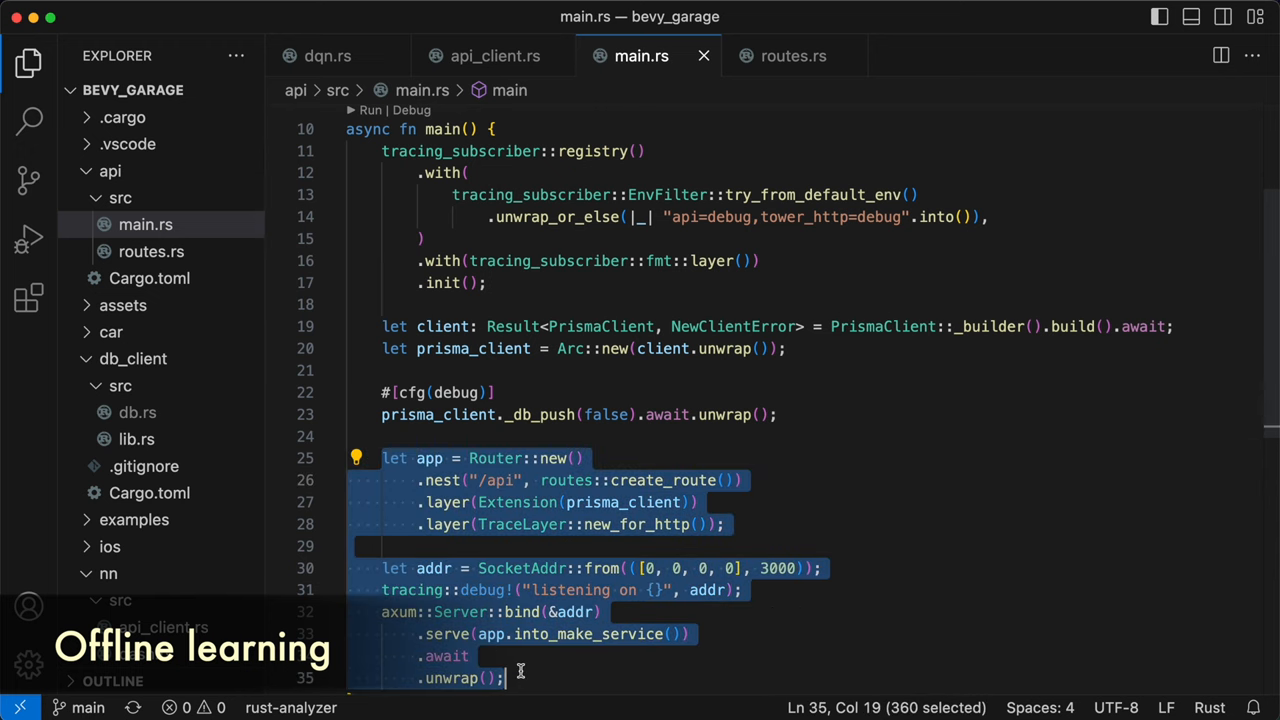
click(792, 56)
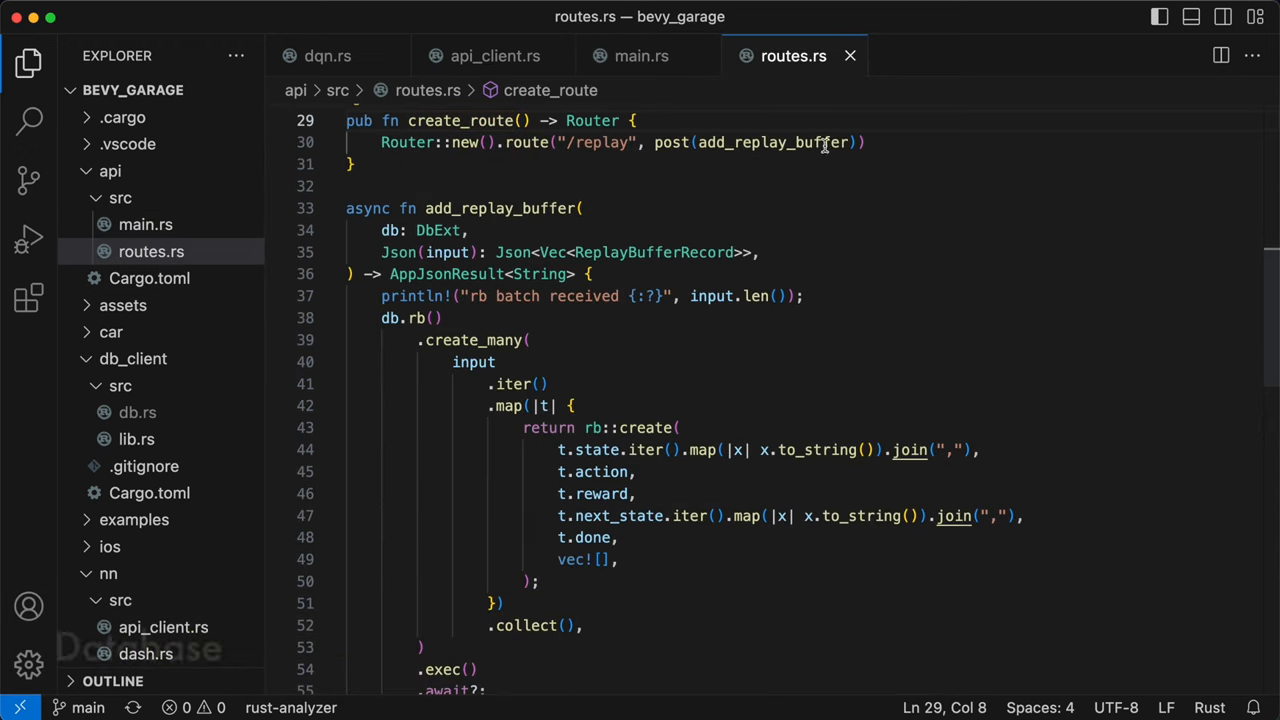